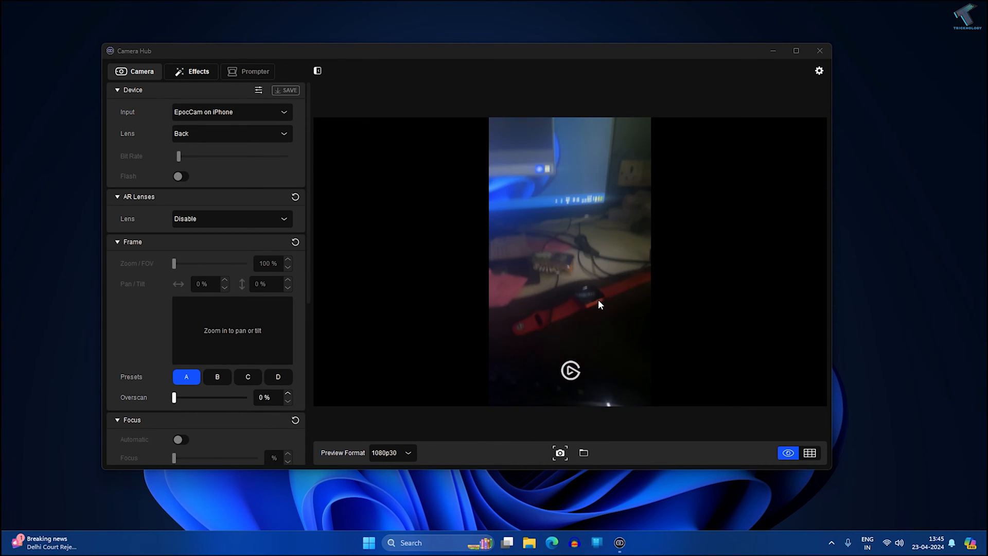
pyautogui.moveTo(668, 89)
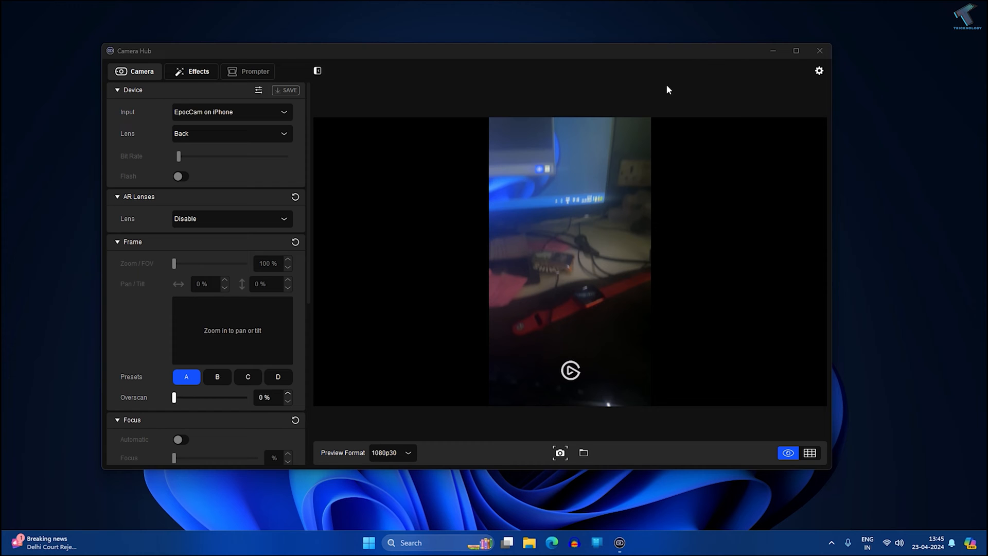
# Close Camera Hub and check the PC's Wi-Fi network in Quick Settings
pyautogui.click(820, 50)
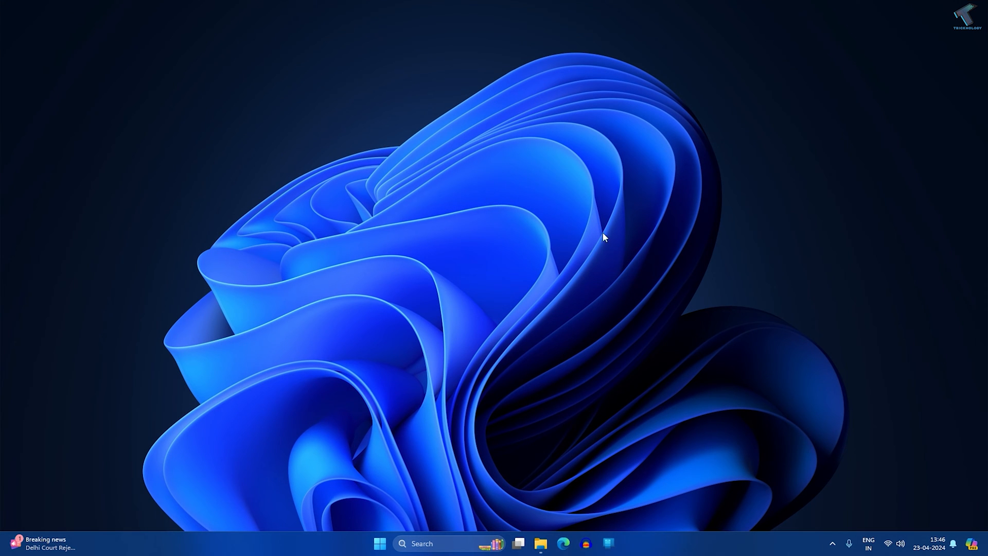
pyautogui.click(896, 542)
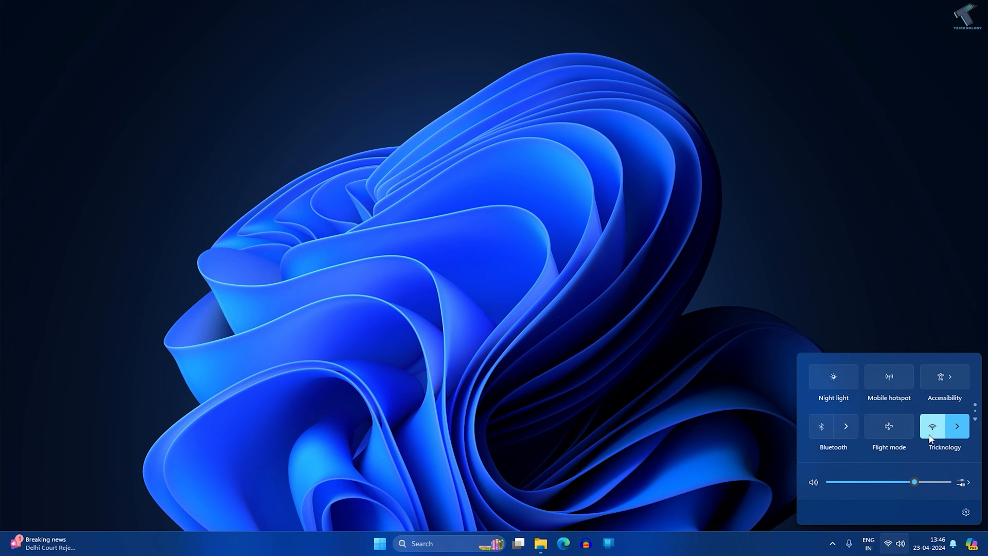
pyautogui.moveTo(942, 435)
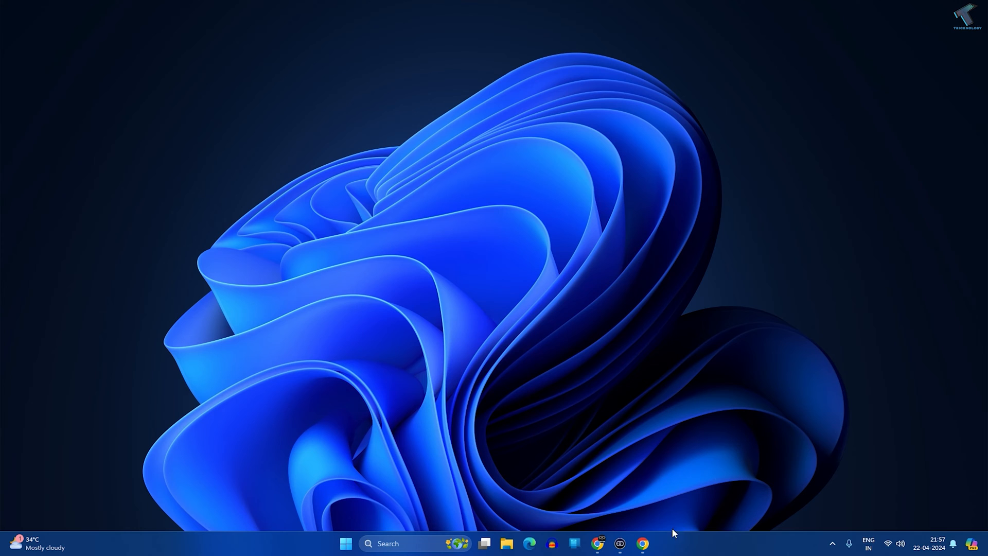
# Launch Chrome and bring up Elgato's EpocCam page at elgato.com/us/en/s/epoccam
pyautogui.click(642, 544)
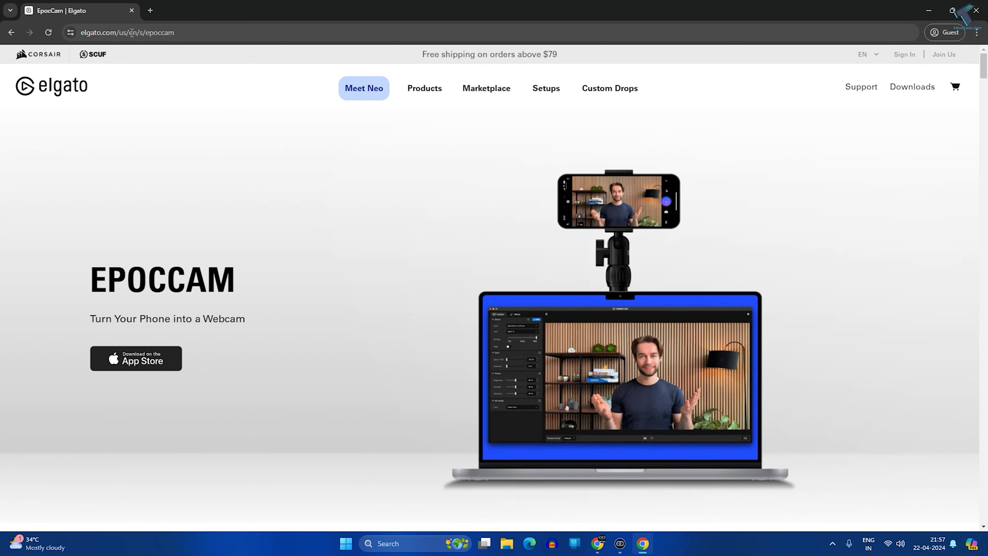
pyautogui.moveTo(491, 171)
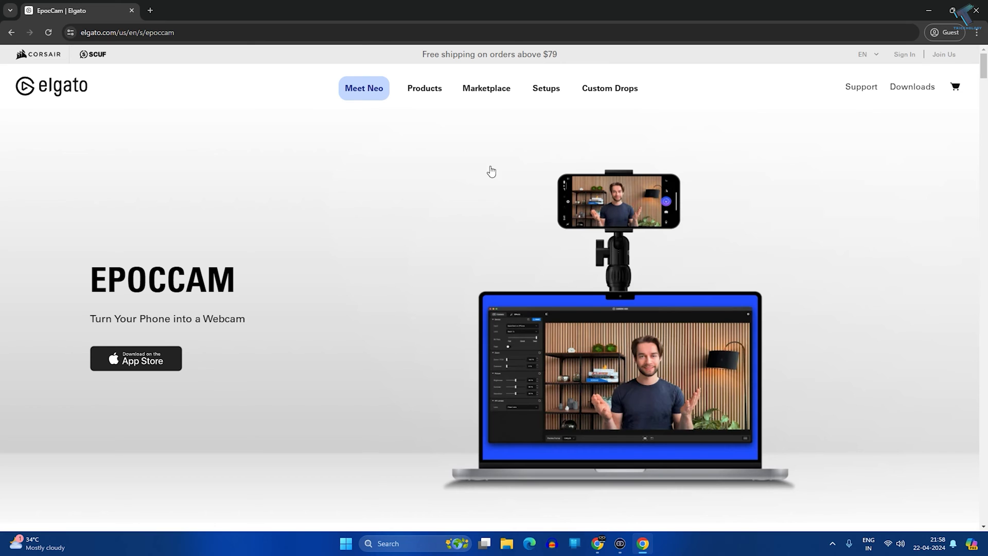
pyautogui.moveTo(879, 122)
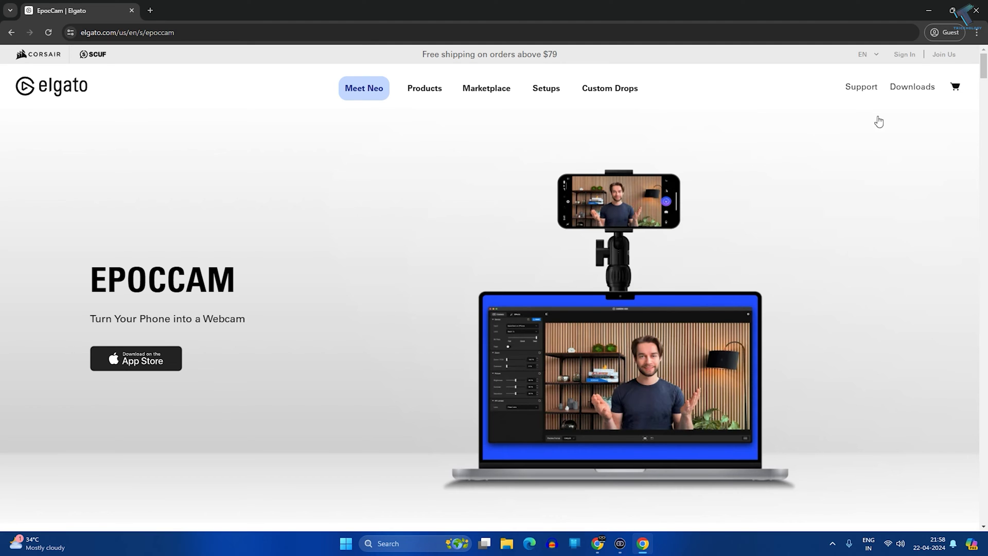
pyautogui.moveTo(910, 92)
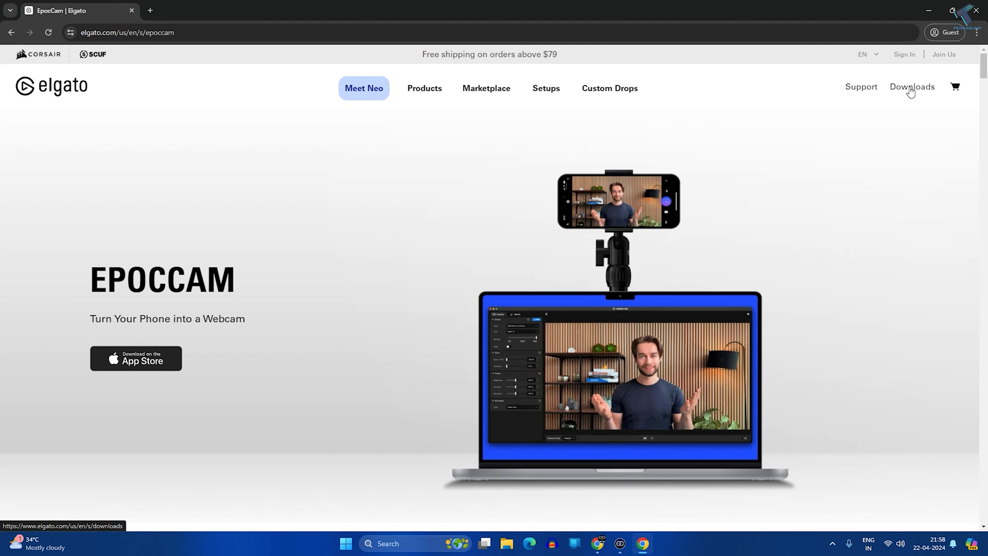
# From Elgato's Downloads page, start the Camera Hub 1.10 for Windows download
pyautogui.click(912, 87)
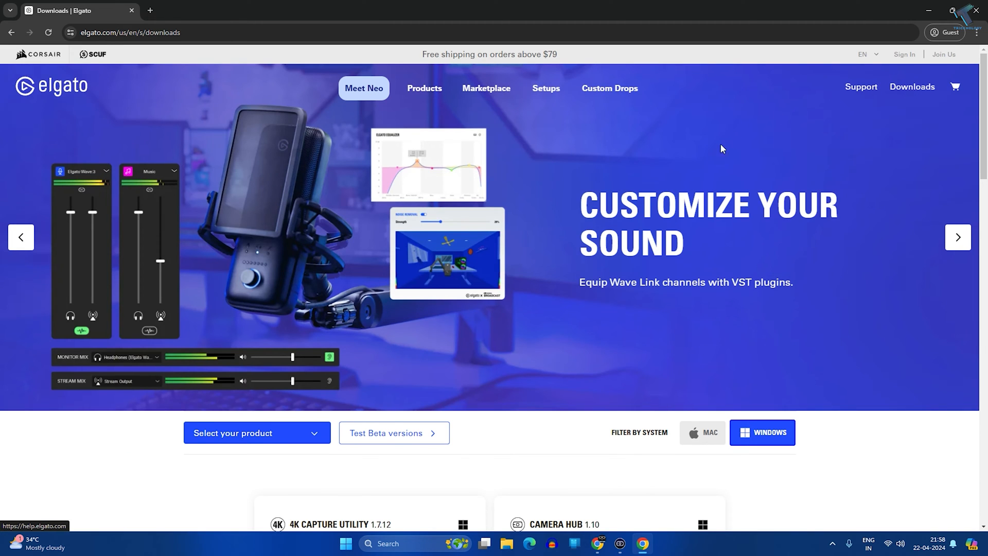
pyautogui.scroll(-3)
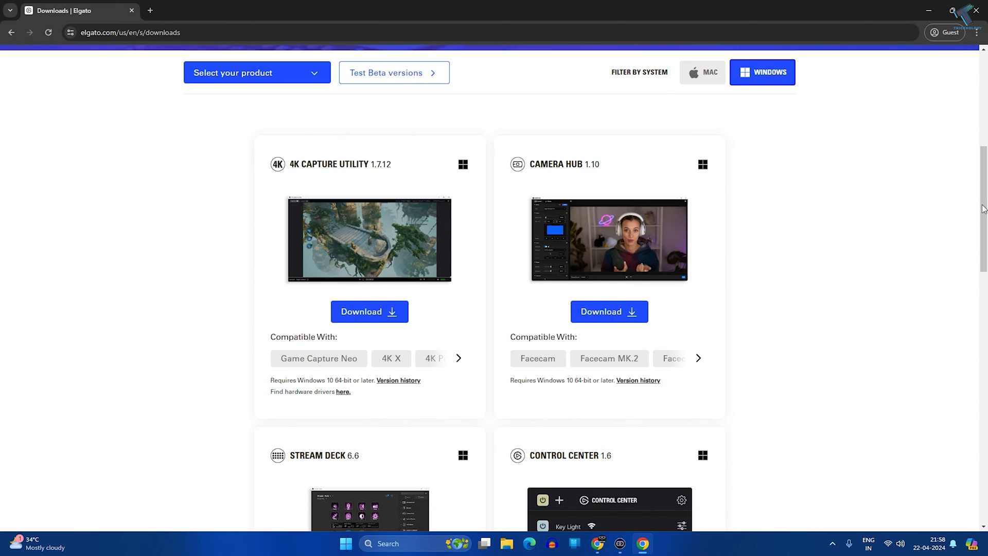
pyautogui.scroll(-3)
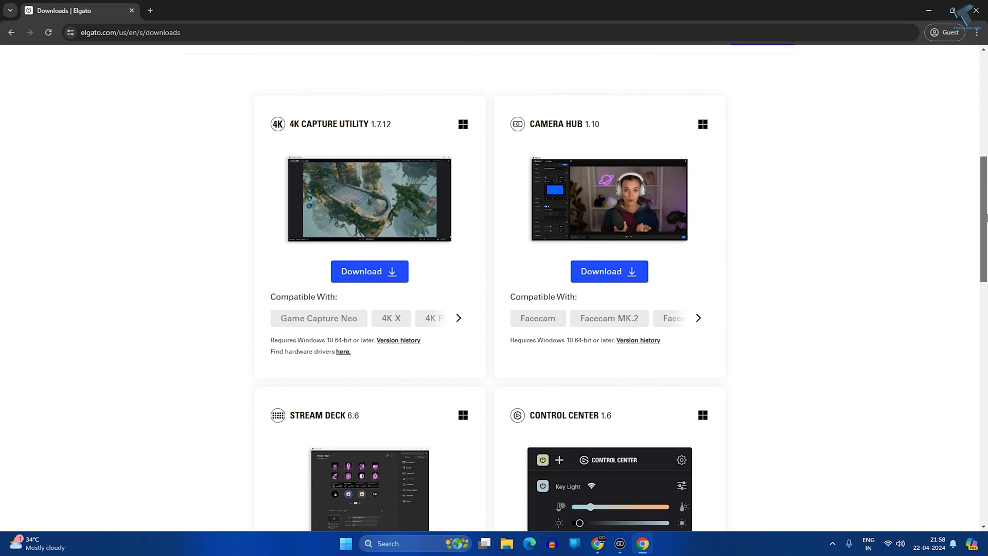
pyautogui.doubleClick(555, 124)
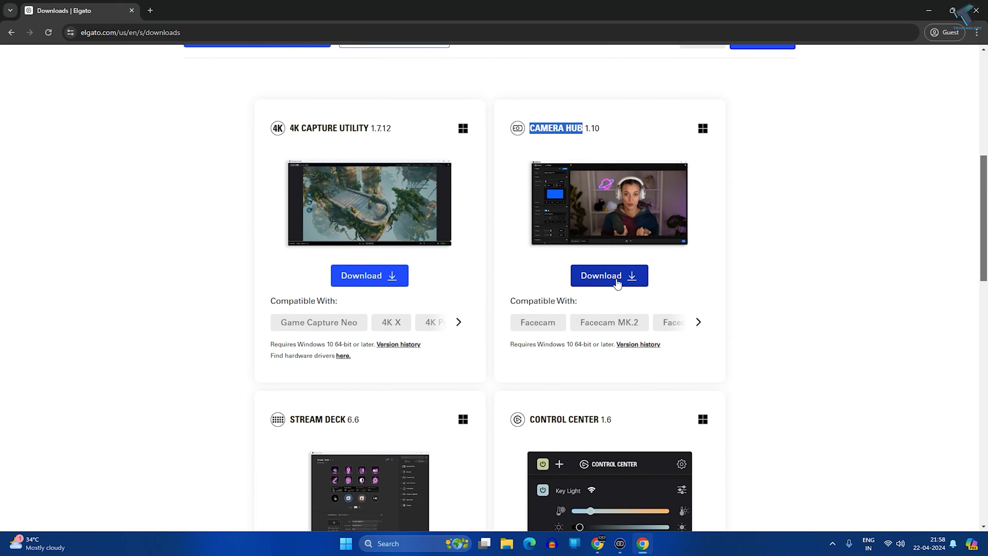
pyautogui.click(609, 275)
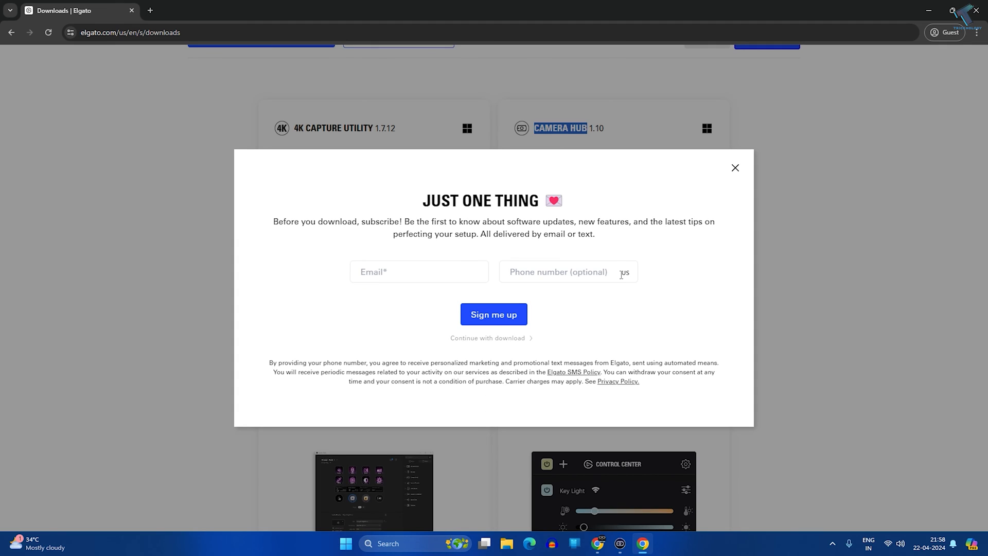
pyautogui.moveTo(382, 293)
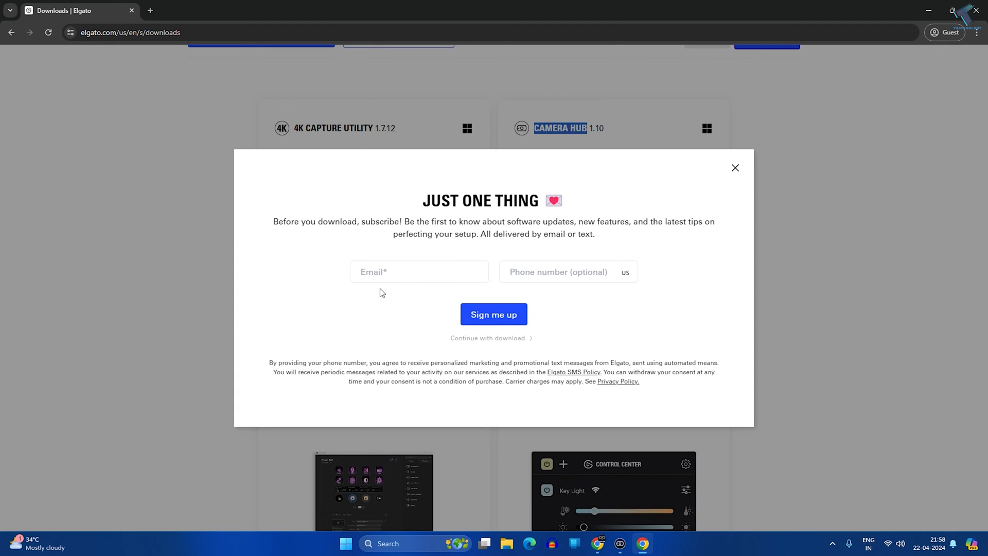
pyautogui.moveTo(495, 344)
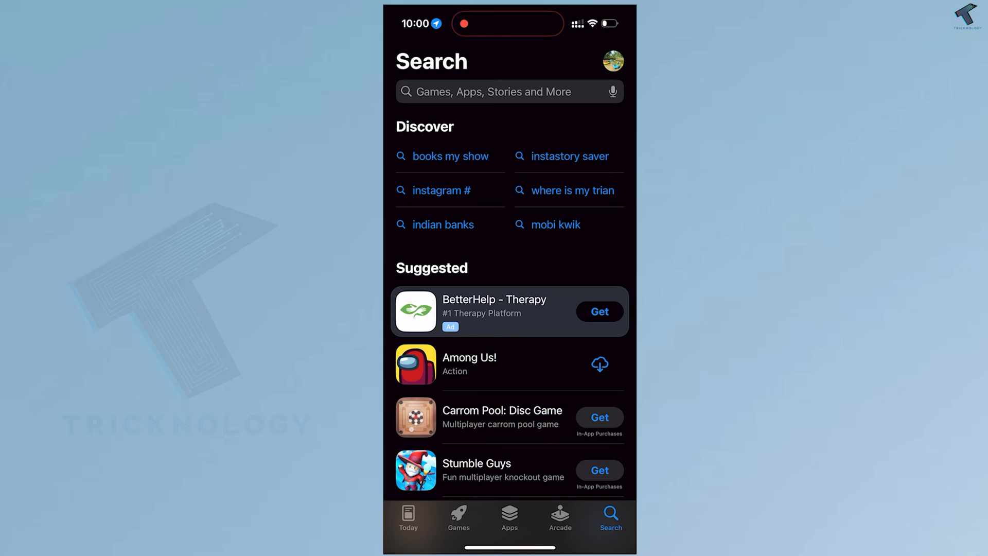
# Search the App Store for 'epoc' and launch EpocCam Webcam for Mac and PC
pyautogui.click(509, 92)
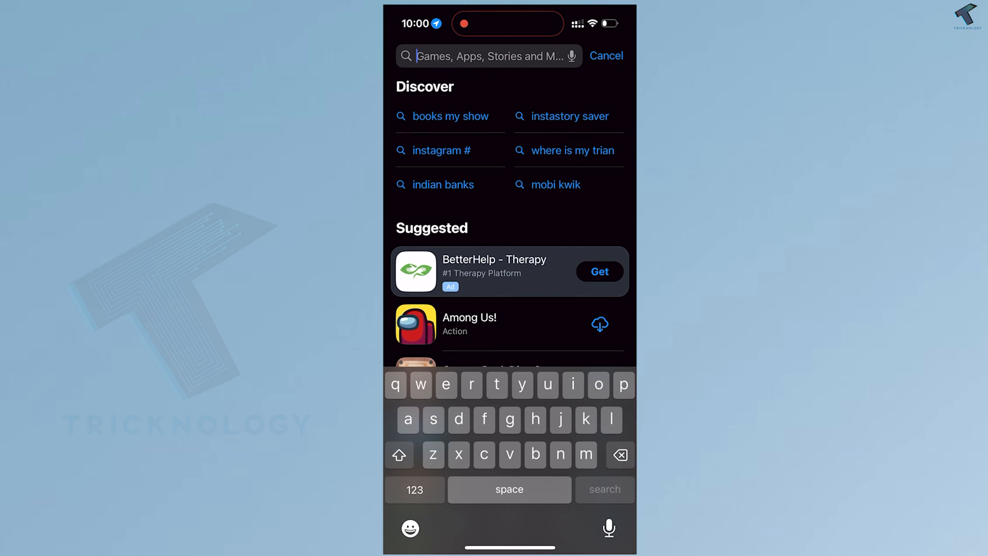
pyautogui.write('epoc')
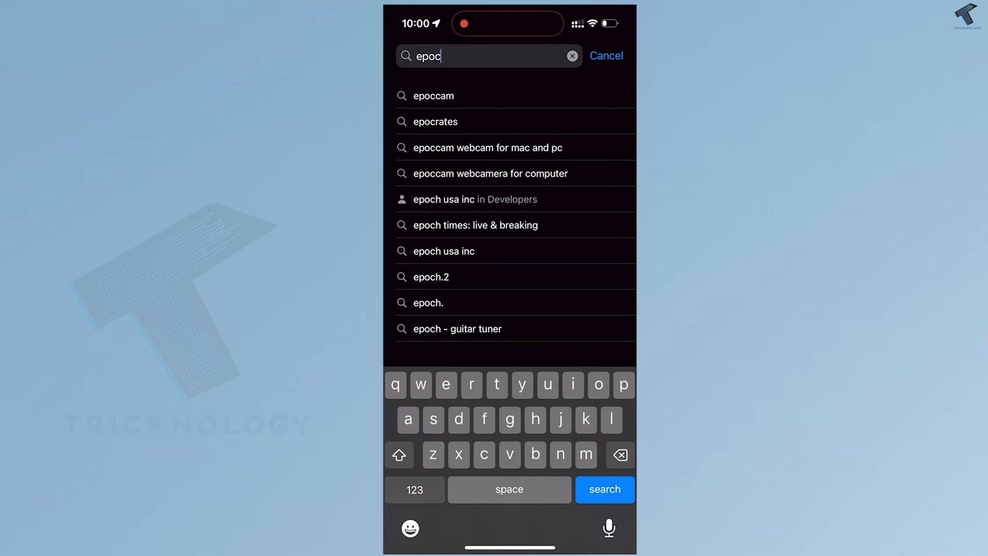
pyautogui.click(434, 96)
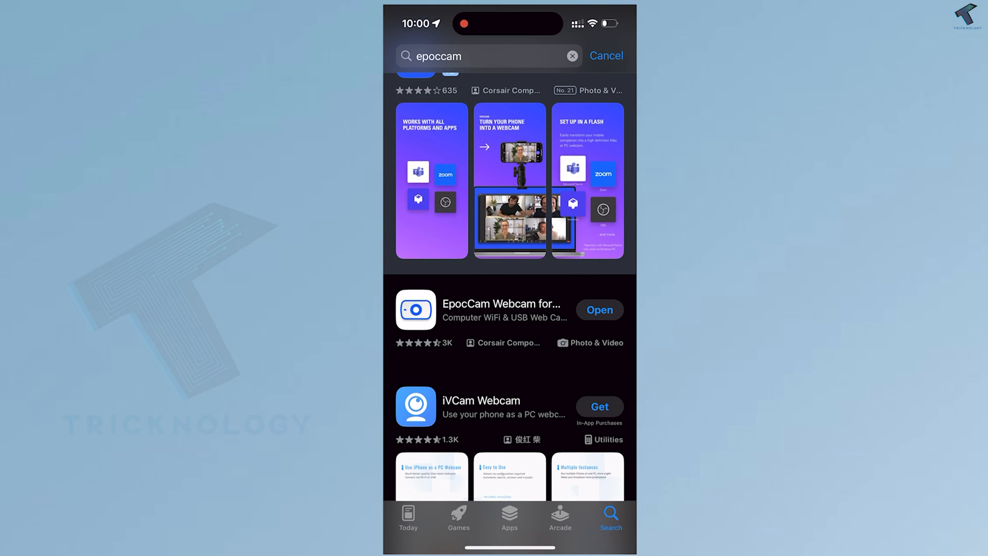
pyautogui.click(504, 310)
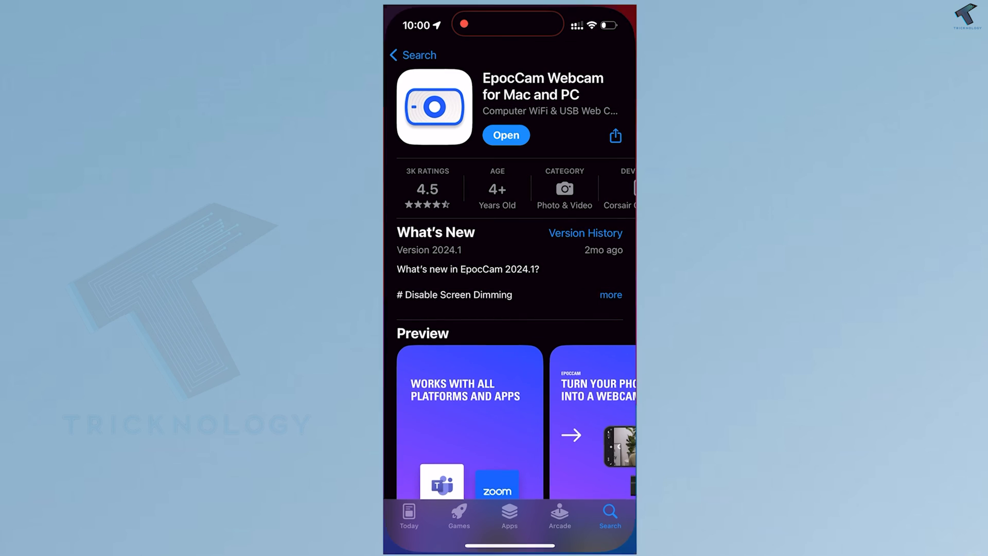
pyautogui.click(506, 135)
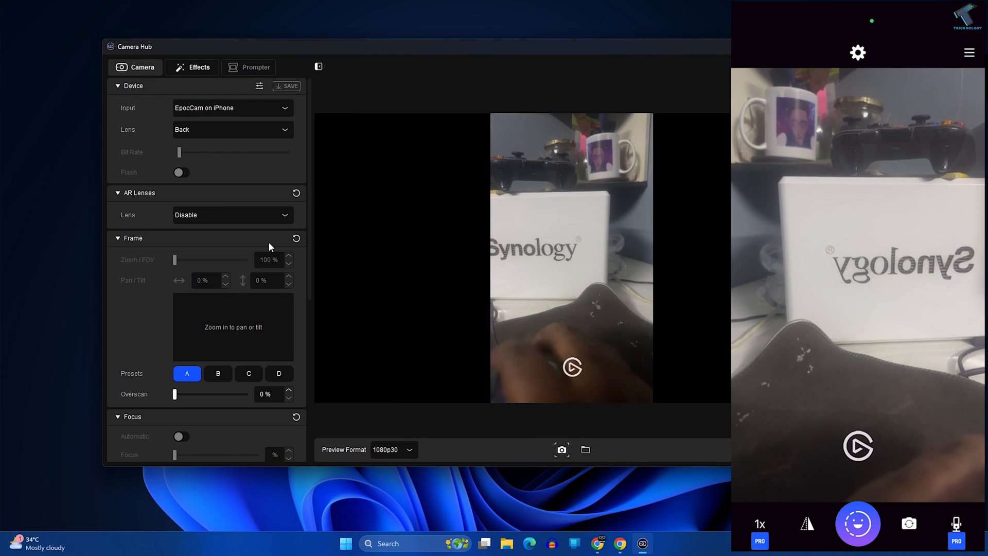
# Scroll through the EpocCam feed's Picture, Exposure and White Balance settings in Camera Hub
pyautogui.scroll(-3)
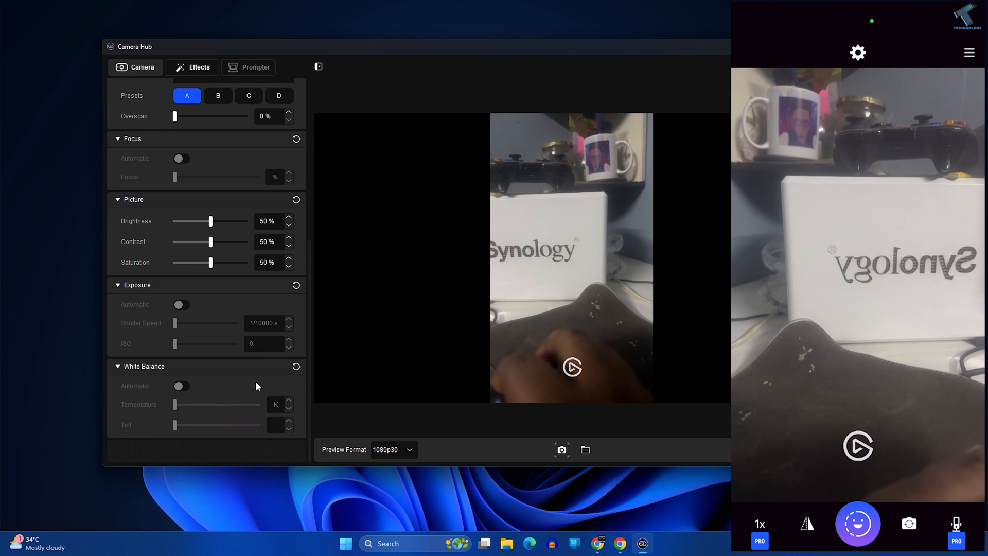